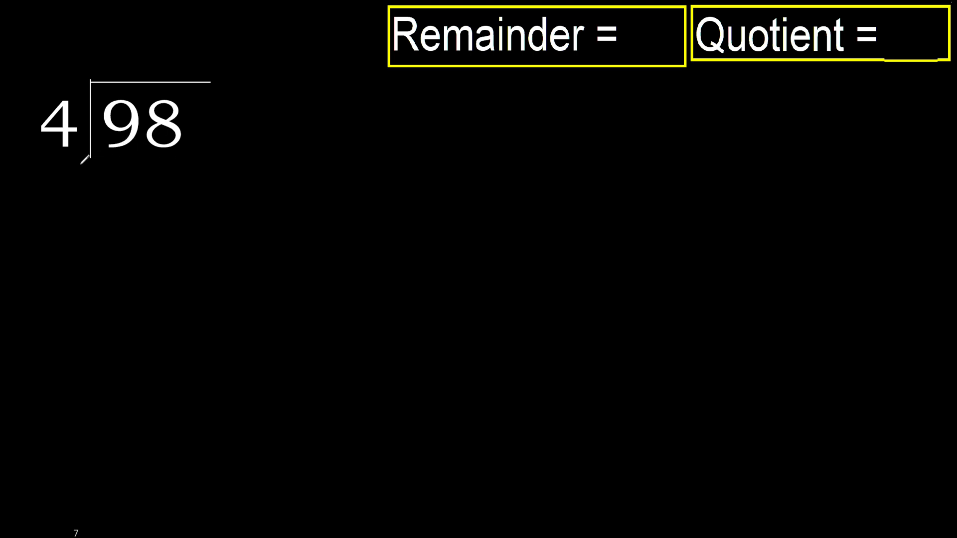
Write 2 above the 9, 8 beneath it, and 1 left over.
{"action": "left_click_drag", "start_coordinate": [83, 156], "coordinate": [137, 158]}
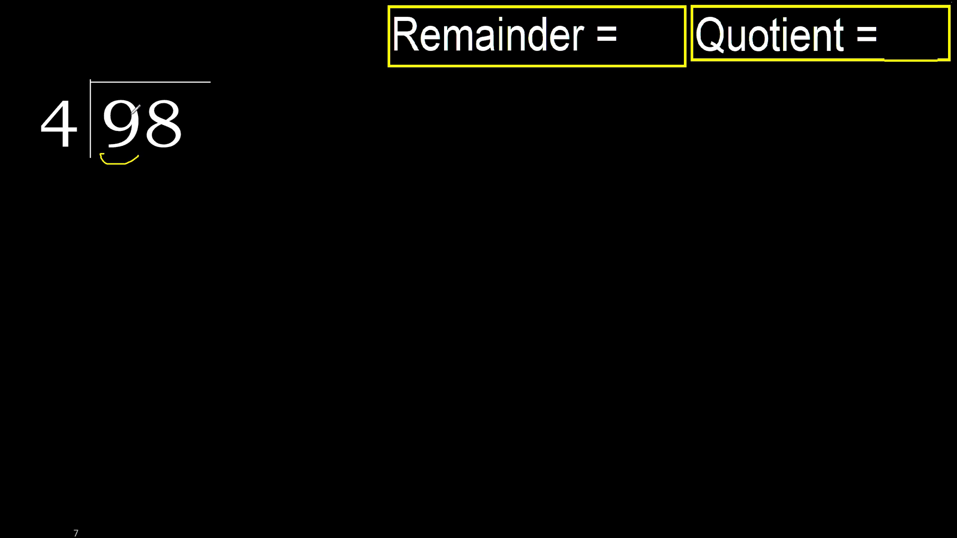
{"action": "left_click_drag", "start_coordinate": [79, 116], "coordinate": [155, 36]}
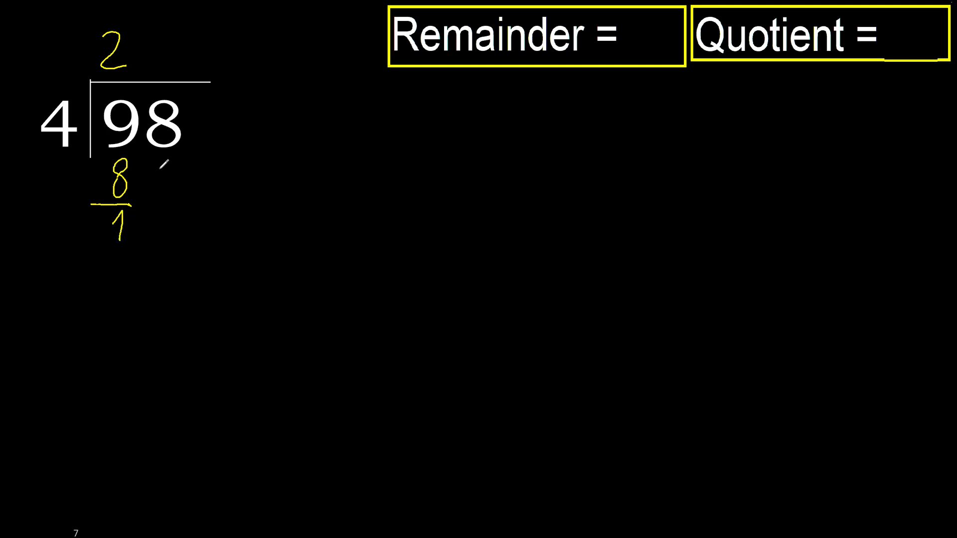
Bring down the 8 to form 18, put 4 above, and subtract 16 leaving 2.
{"action": "type", "text": "8"}
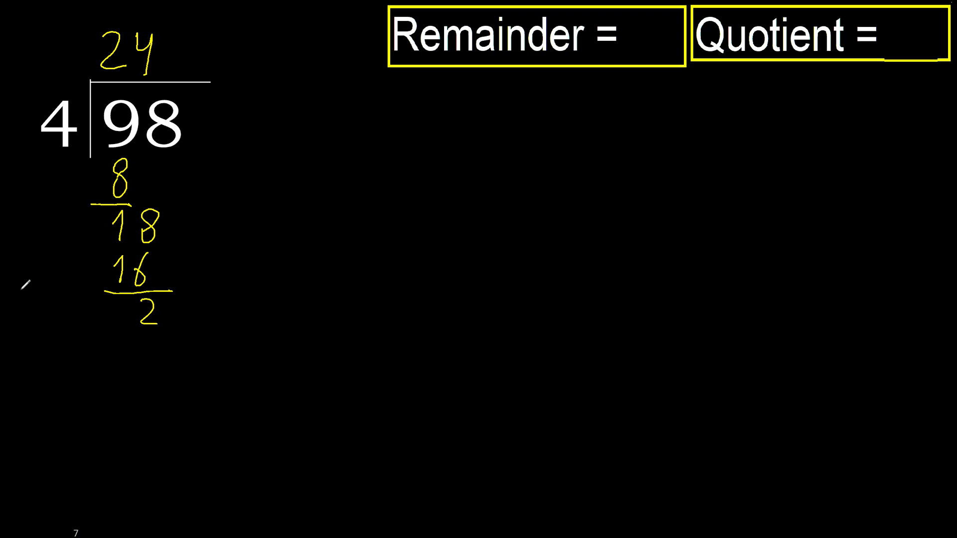
Link 24 to the answer boxes and write remainder 2 and quotient 24.
{"action": "left_click_drag", "start_coordinate": [161, 311], "coordinate": [672, 37]}
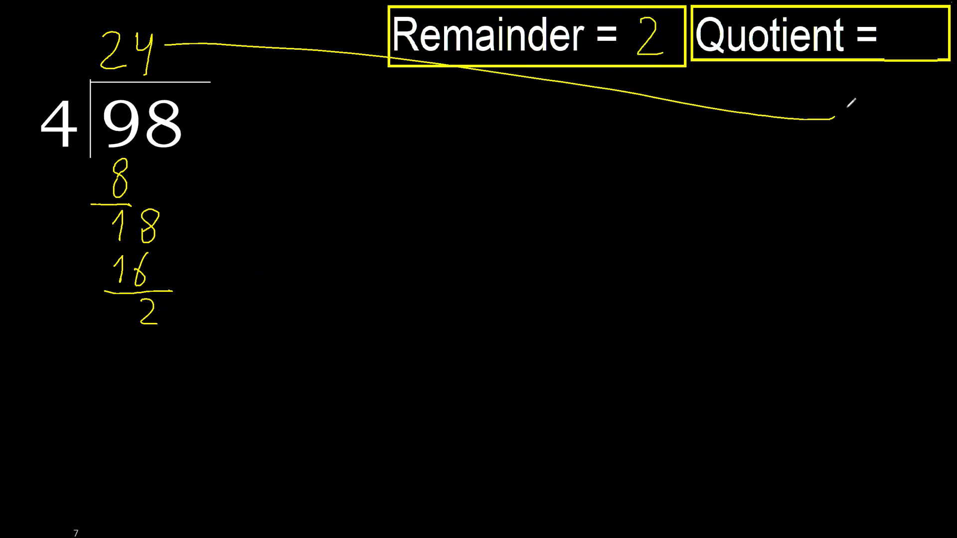
{"action": "type", "text": "24"}
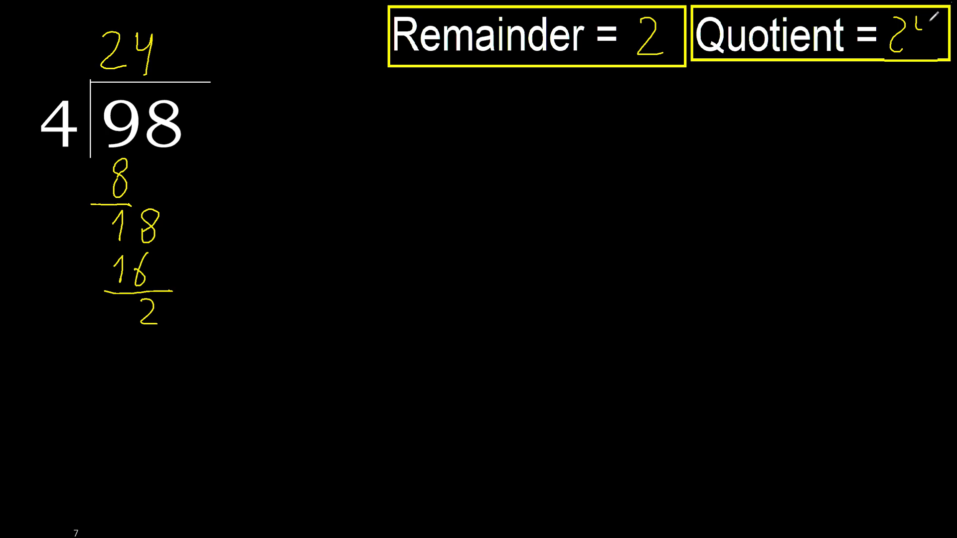
{"action": "type", "text": "4"}
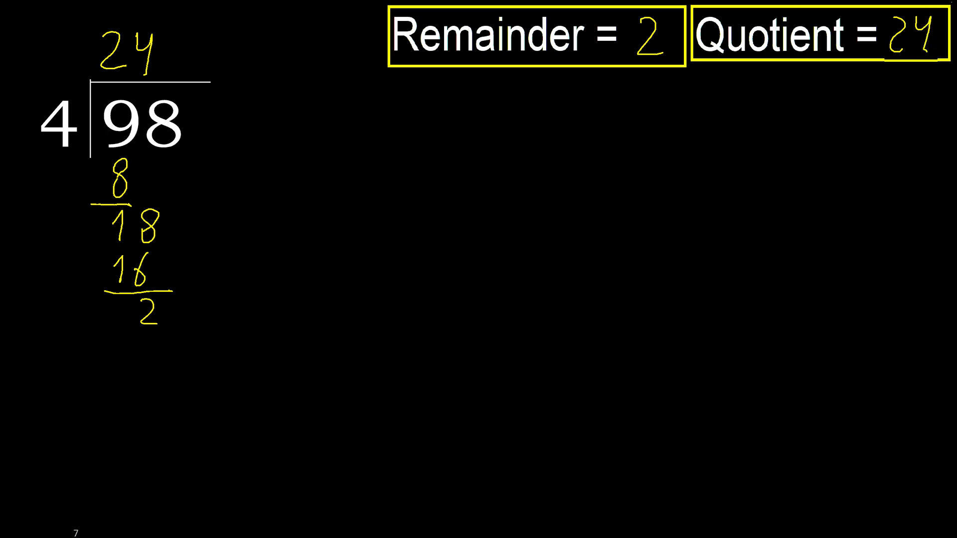